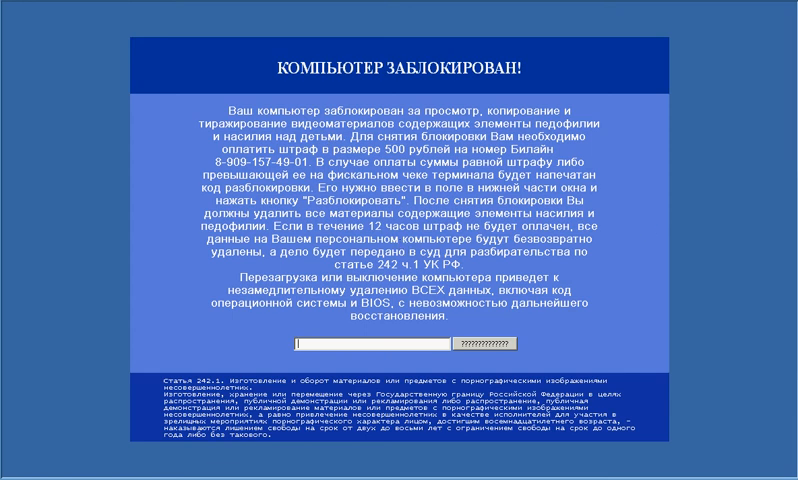
mouse_move(596, 308)
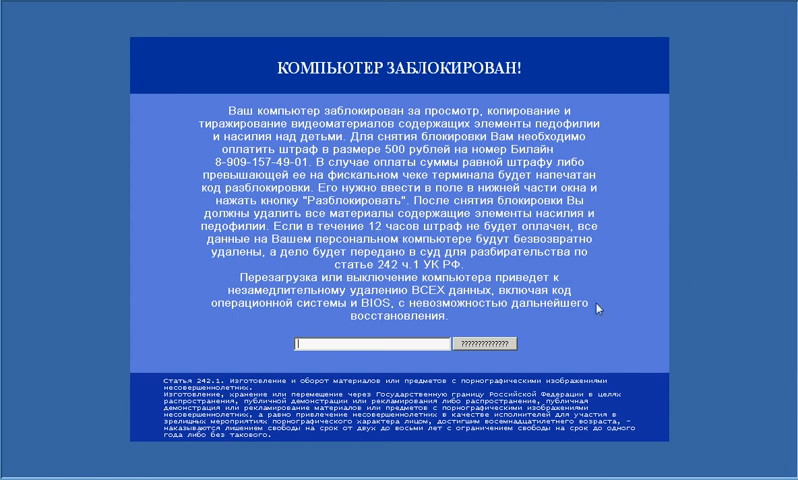
mouse_move(646, 456)
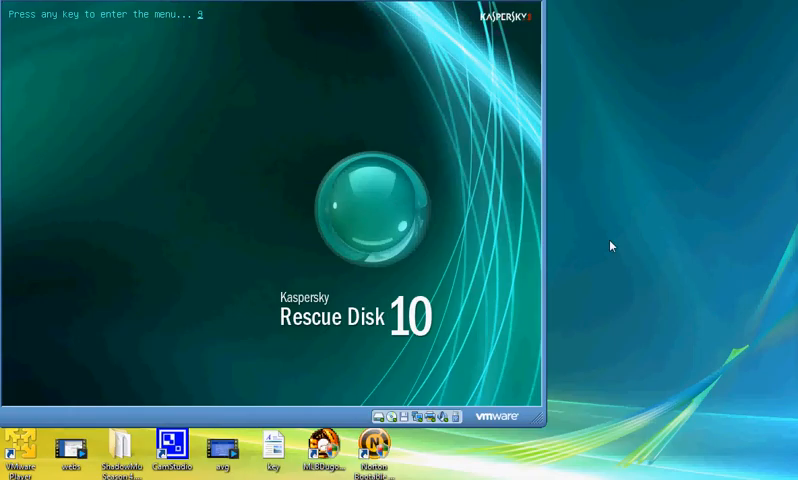
Step: Confirm at the splash screen to begin the rescue disk boot sequence
key("enter")
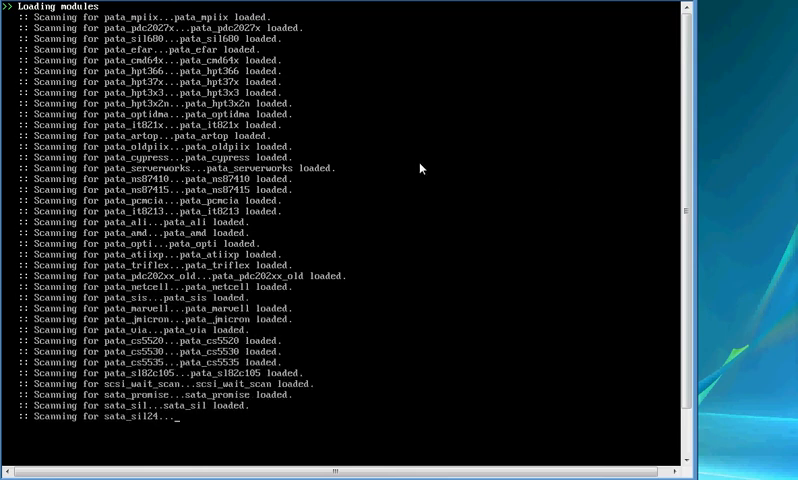
Step: Scroll through the host downloads list while Gentoo Linux services start
scroll("down", 3)
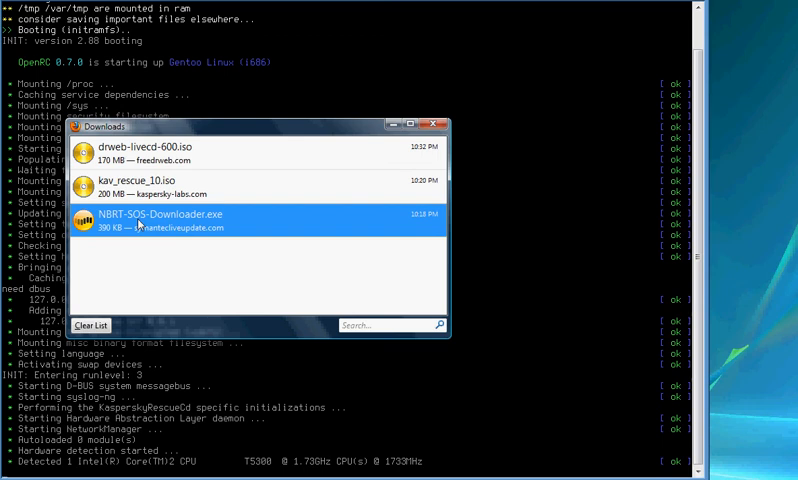
mouse_move(140, 222)
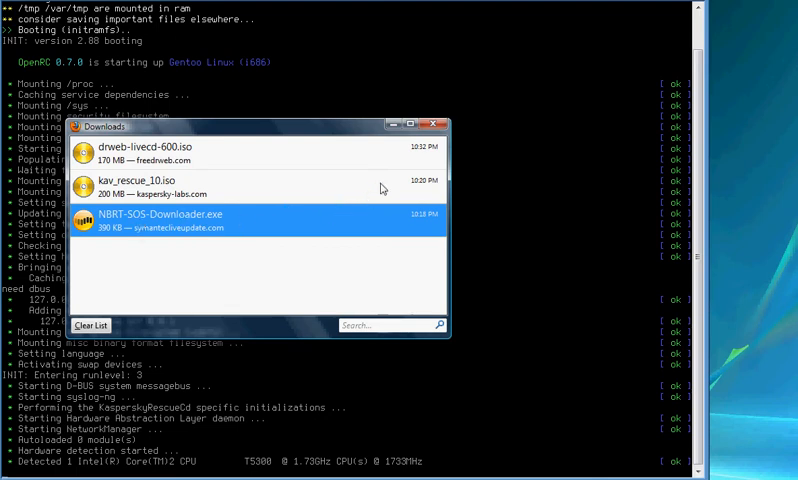
Step: Dismiss the Firefox Downloads window so the startup log fills the screen
left_click(438, 122)
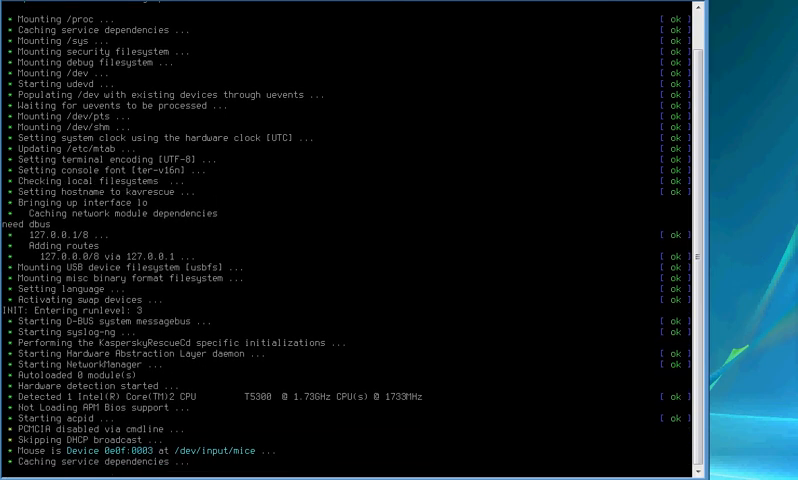
Step: Accept the Kaspersky license agreement with the A key so loading continues
scroll("down", 3)
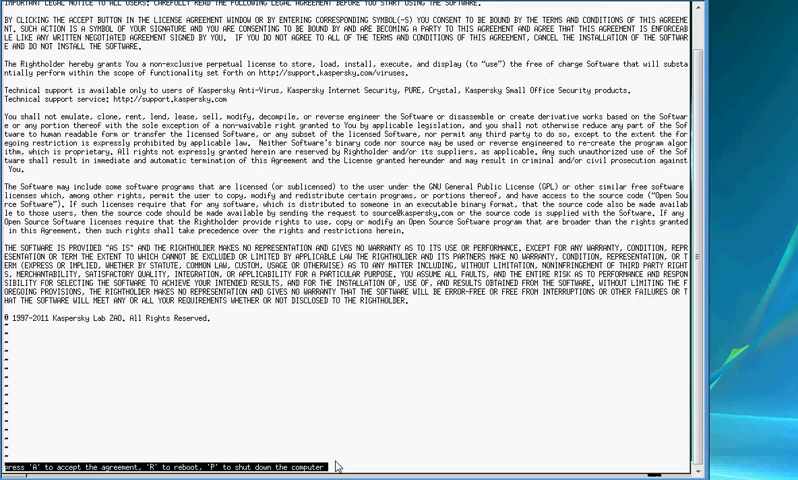
key("a")
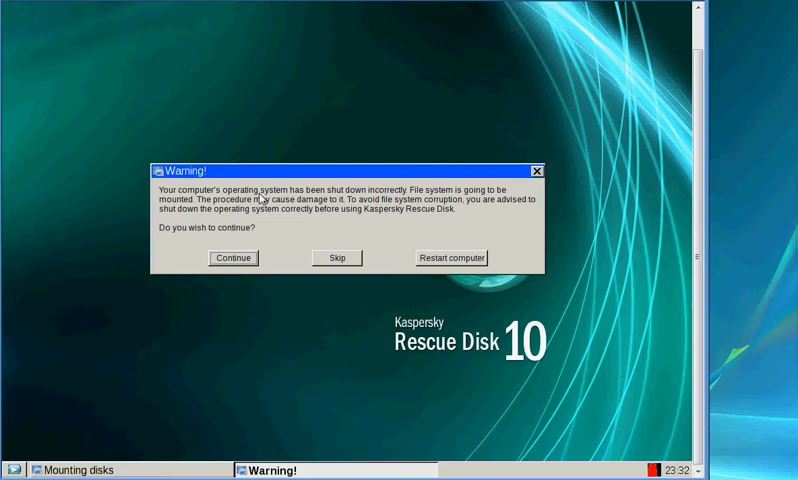
mouse_move(324, 300)
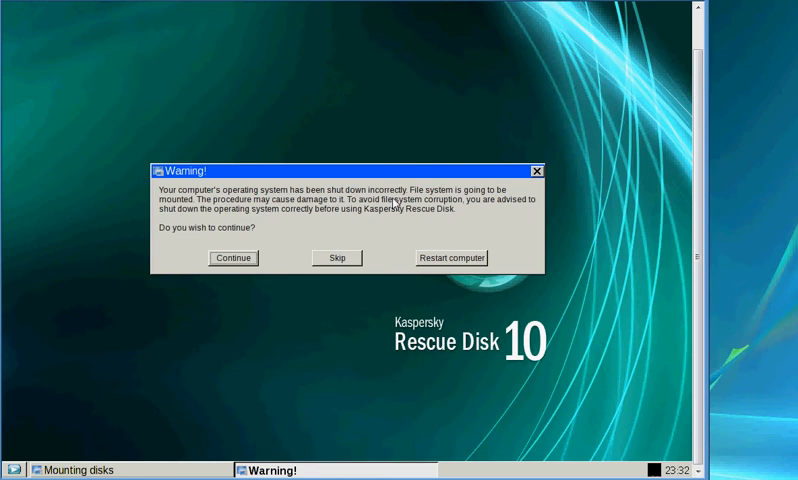
mouse_move(260, 272)
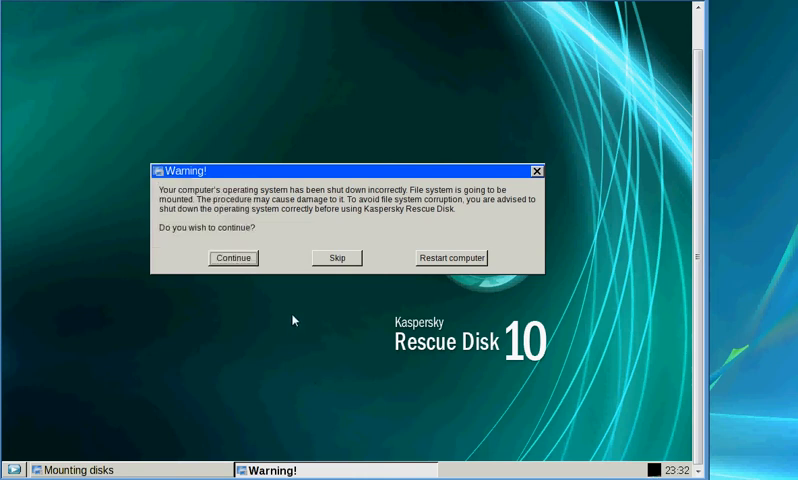
mouse_move(312, 320)
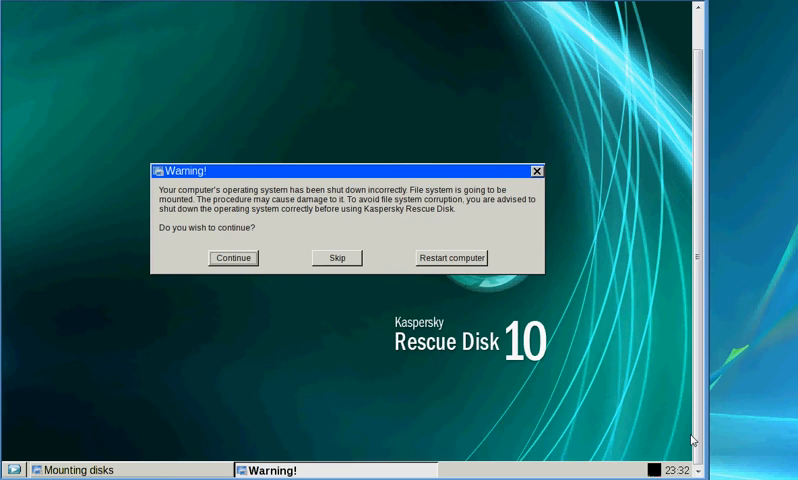
mouse_move(476, 392)
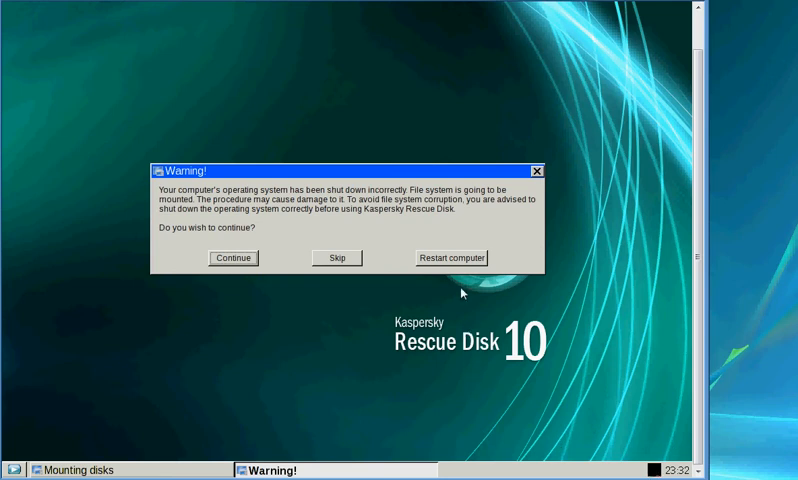
mouse_move(454, 210)
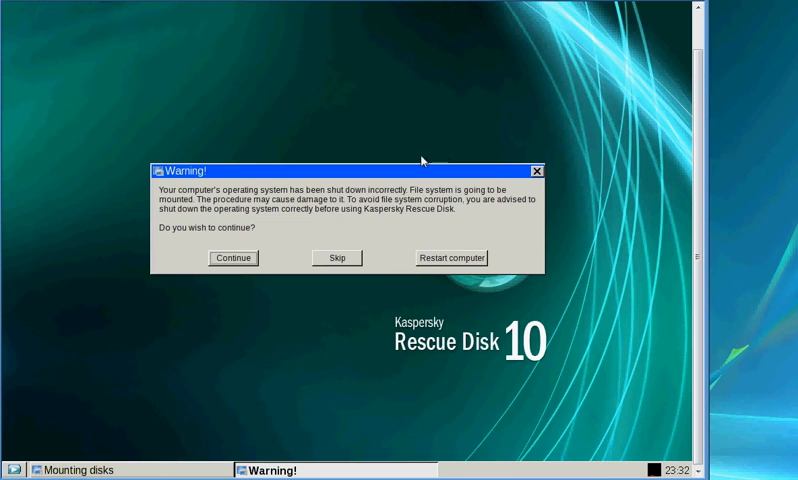
mouse_move(228, 182)
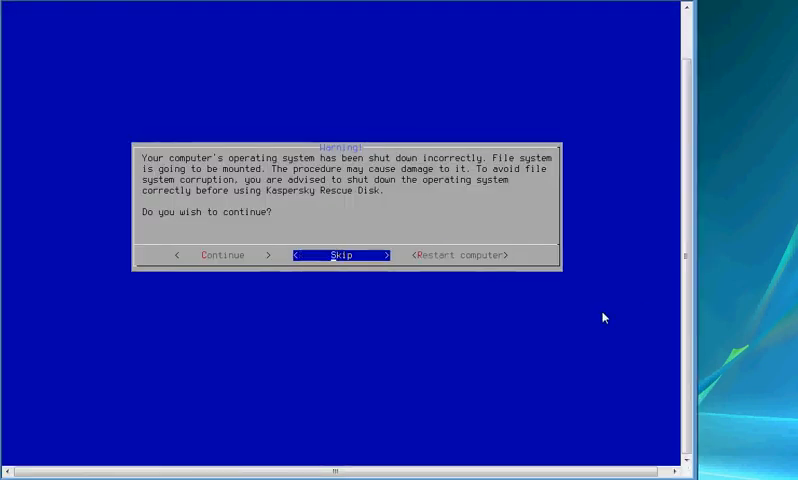
Step: Choose Skip in the improper-shutdown warning to reach the console menu
key("Left")
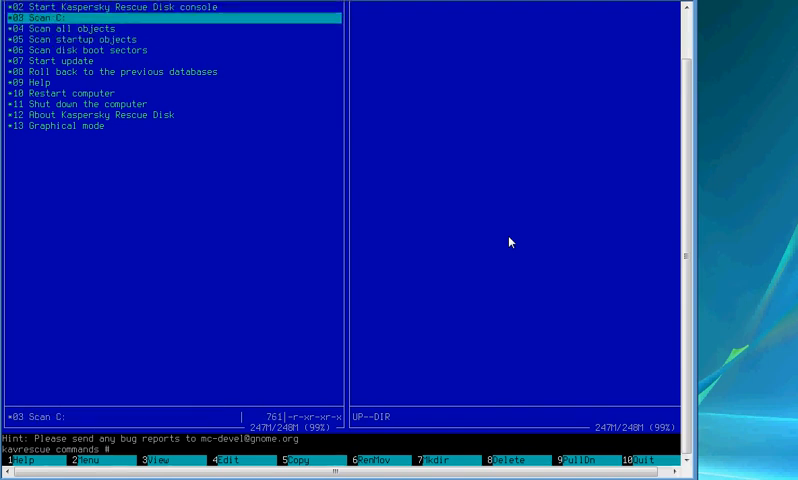
Step: Select the update command to refresh the antivirus databases
key("Up")
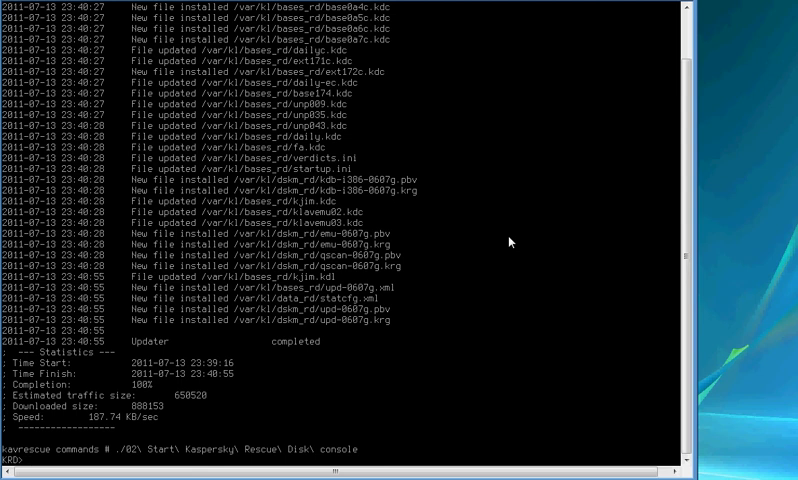
Step: Enter the console command 'v' at the kav> prompt to start the rescue scan
type("v")
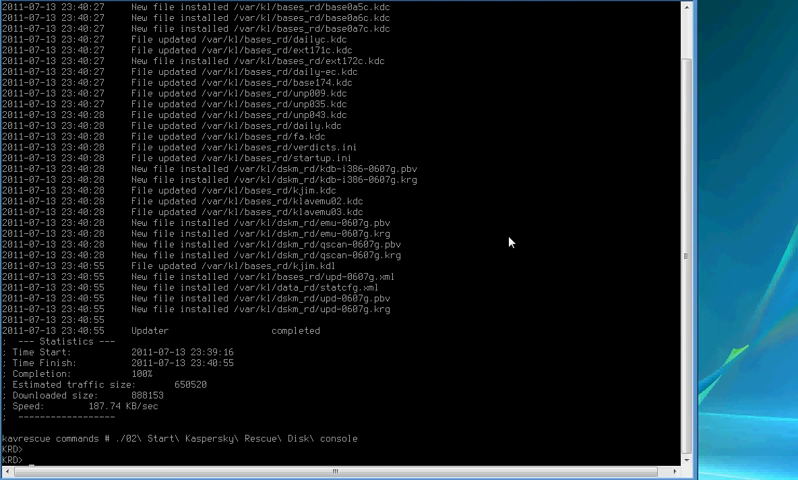
mouse_move(528, 182)
type("02")
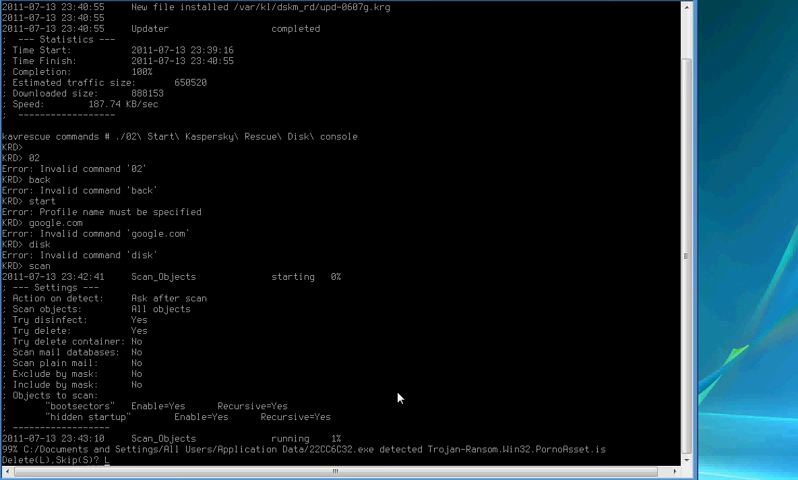
mouse_move(600, 352)
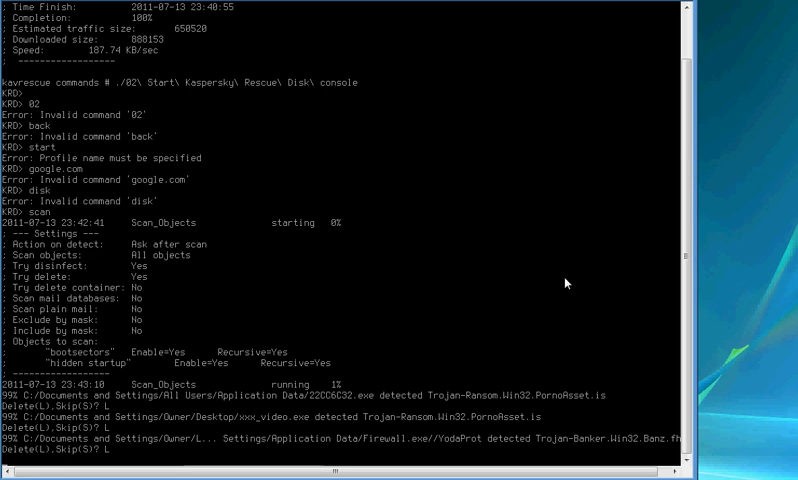
mouse_move(652, 430)
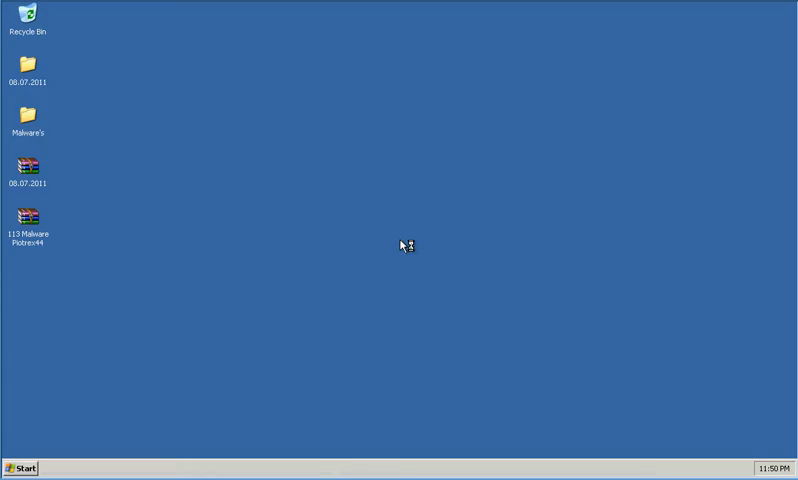
left_click(22, 468)
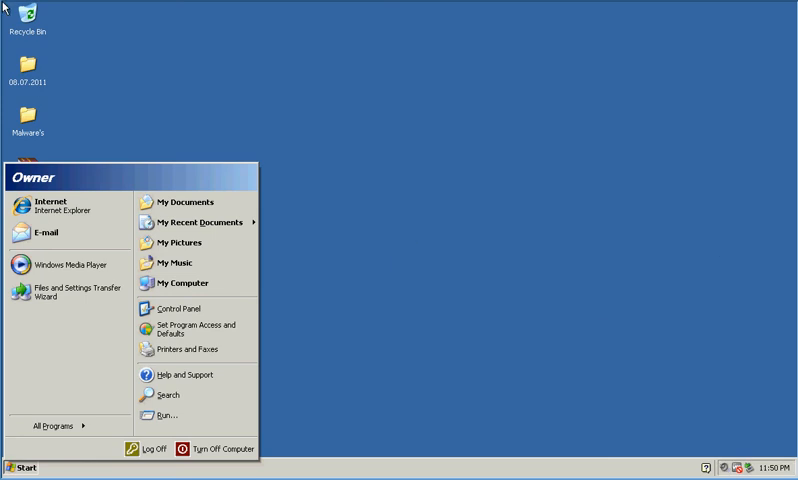
mouse_move(604, 332)
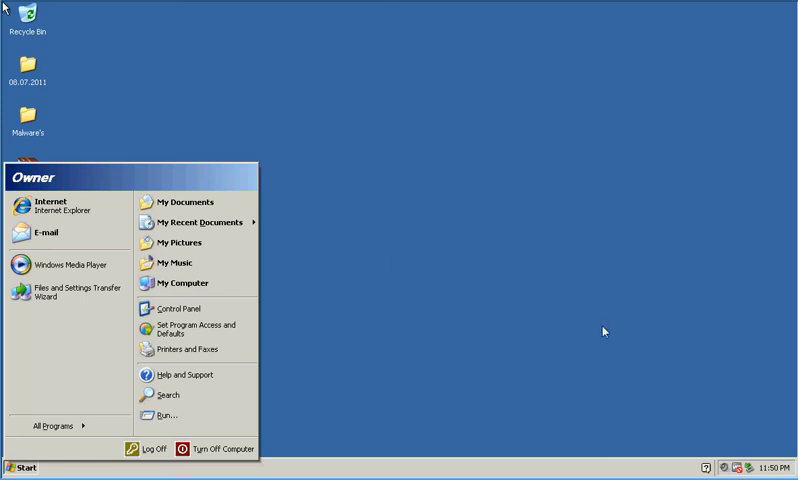
mouse_move(624, 420)
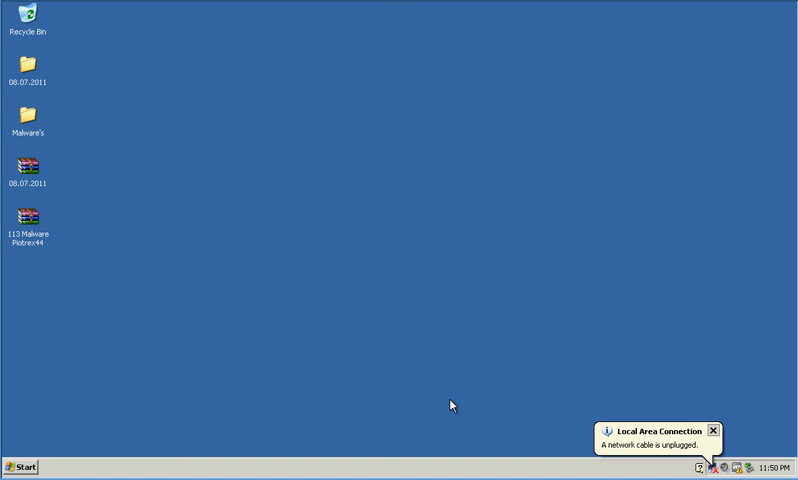
mouse_move(304, 346)
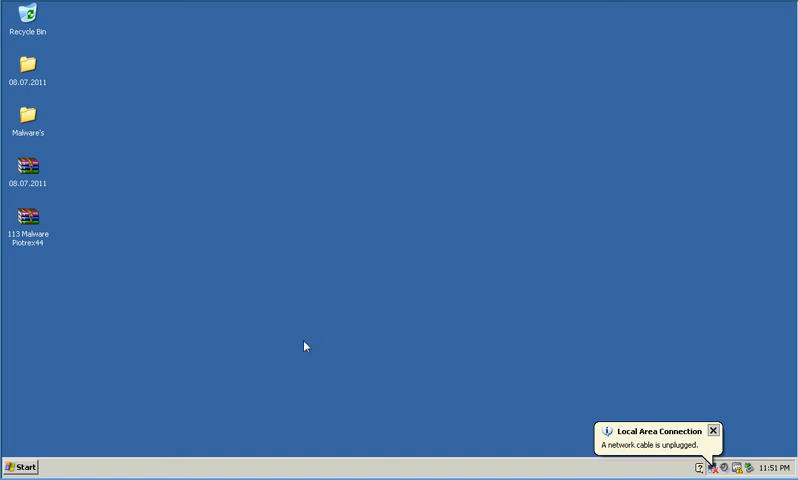